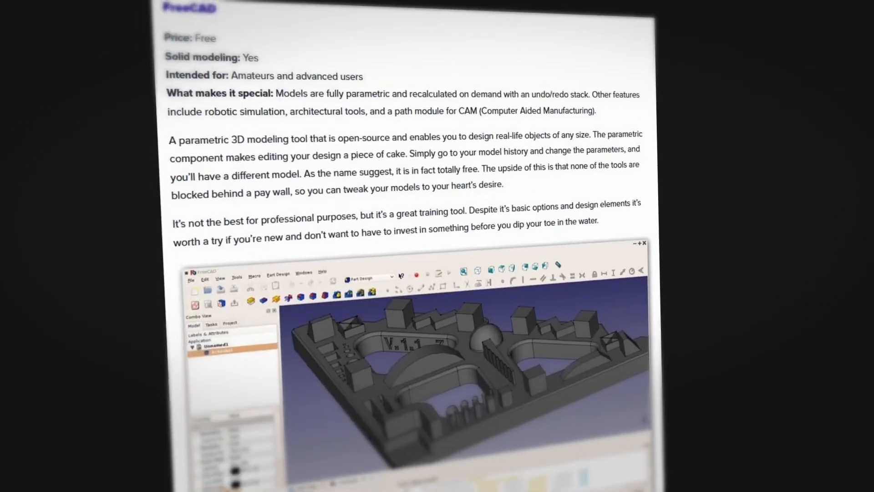
{"action": "scroll", "scroll_direction": "down", "scroll_amount": 3}
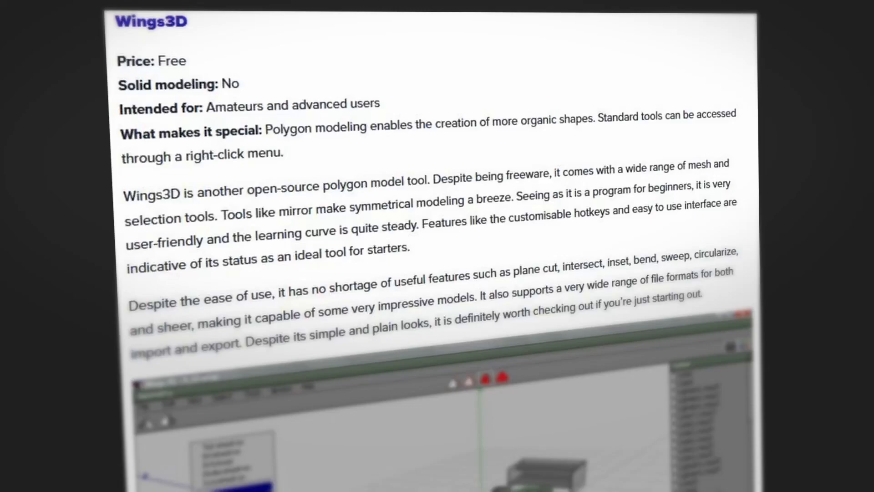